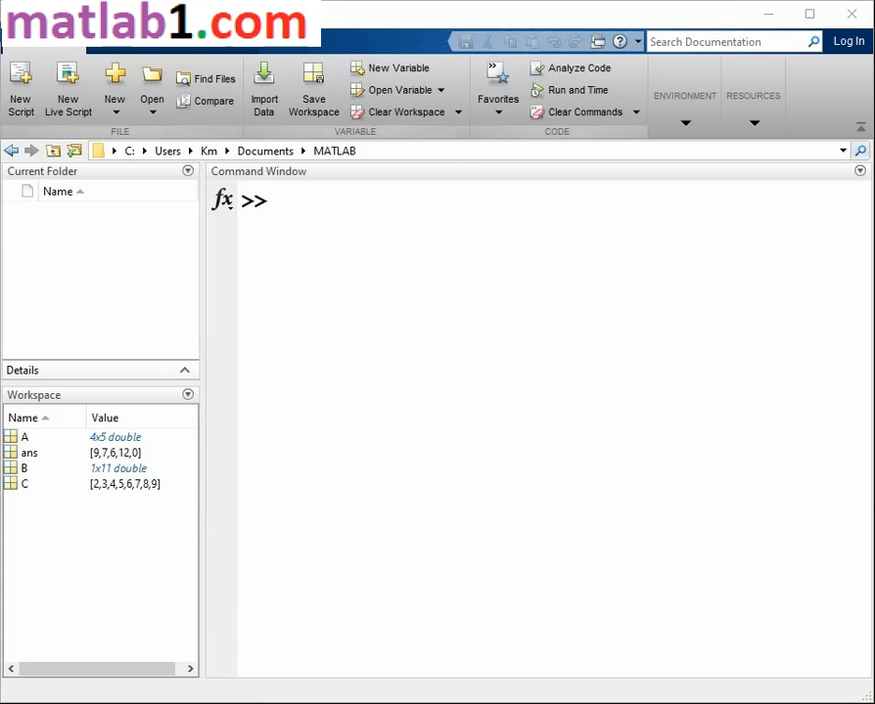
mouse_move(669, 349)
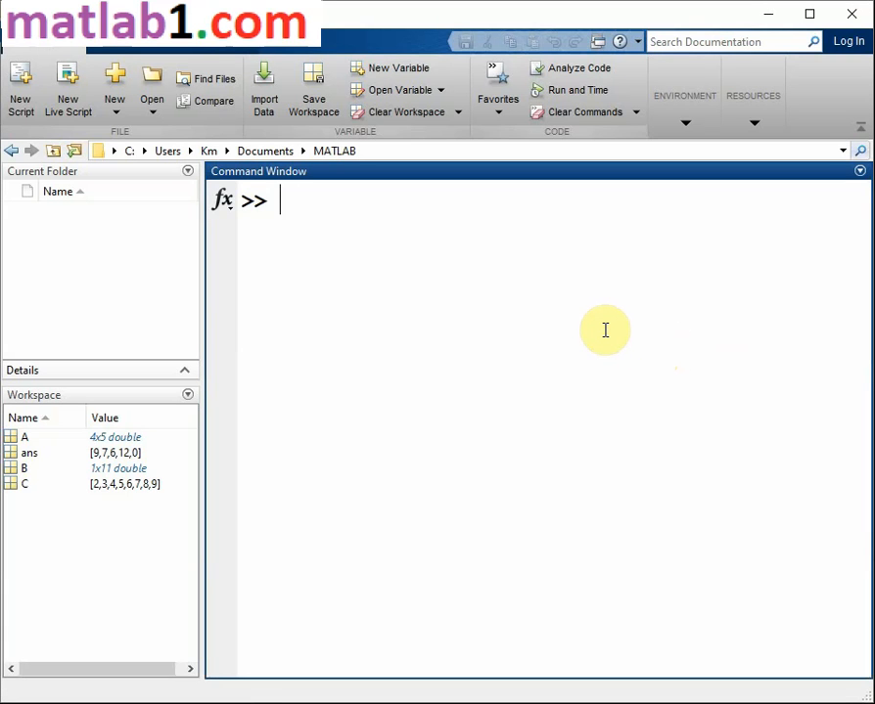
- Create A as a 4x4 magic square with A = magic(4);
text(c)
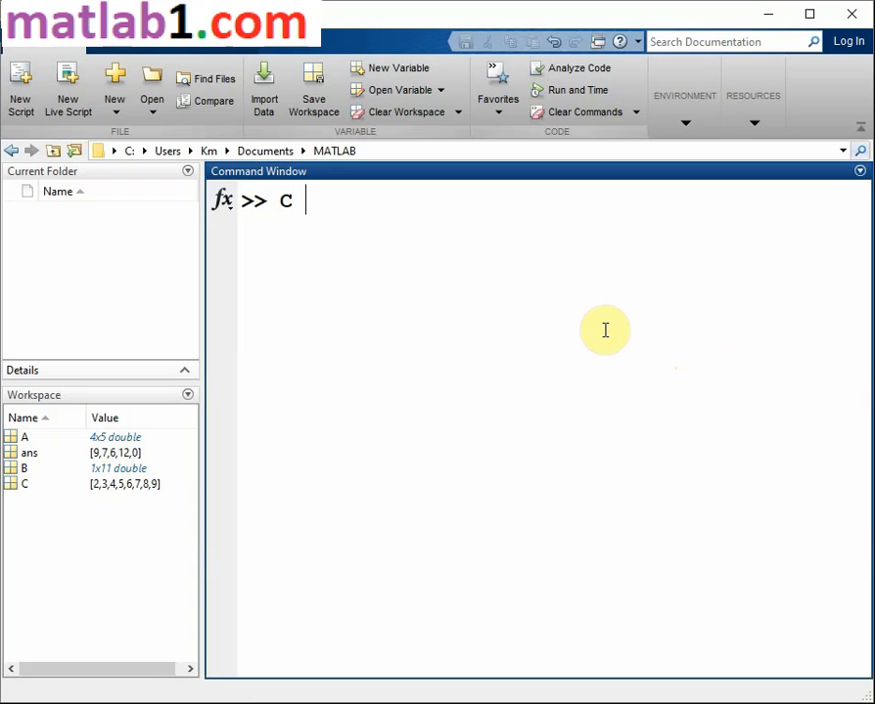
key(Backspace)
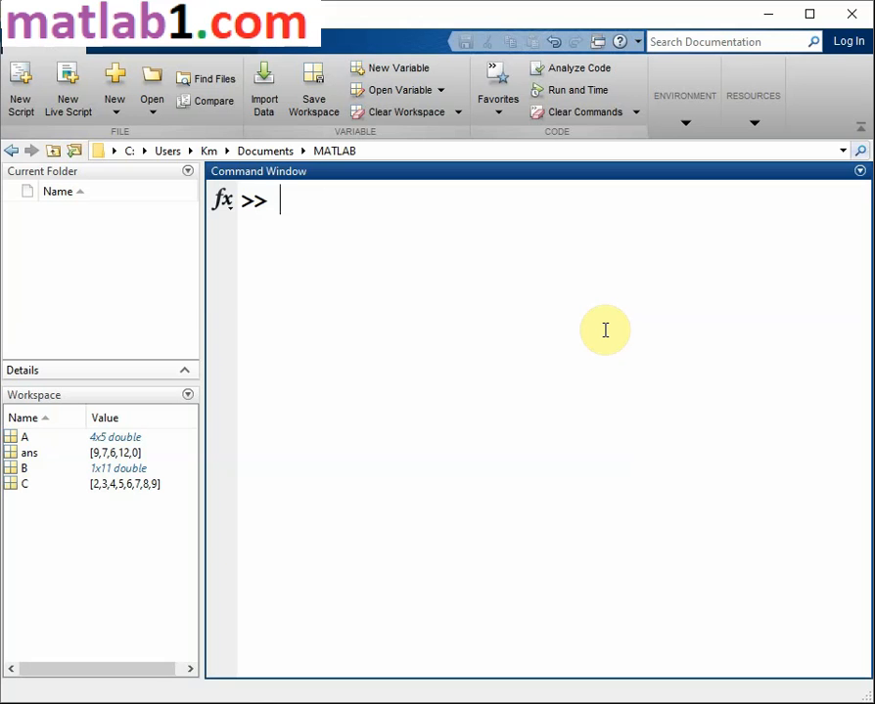
text(A)
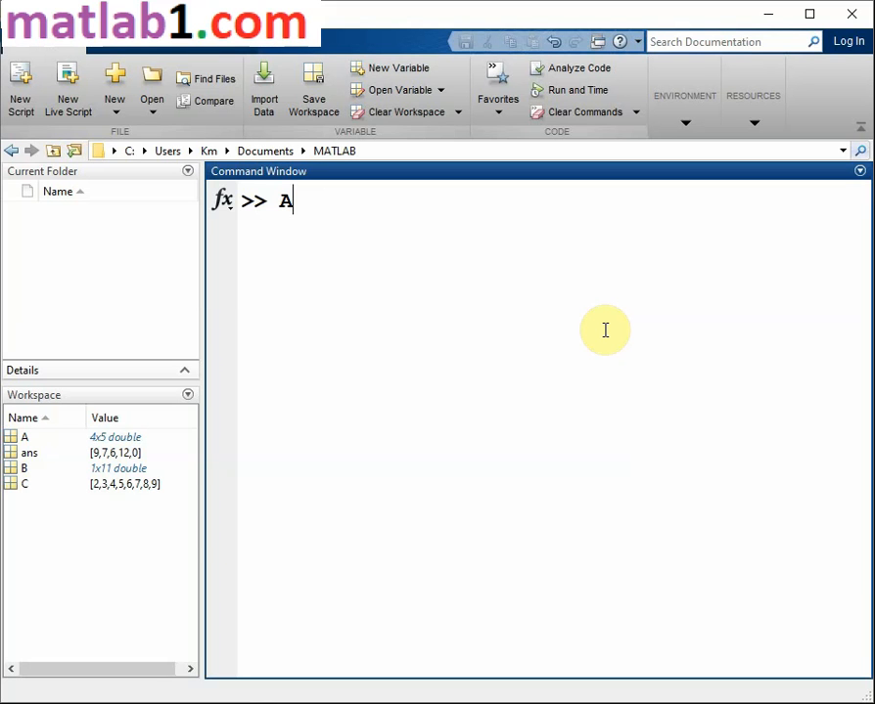
text(= ma)
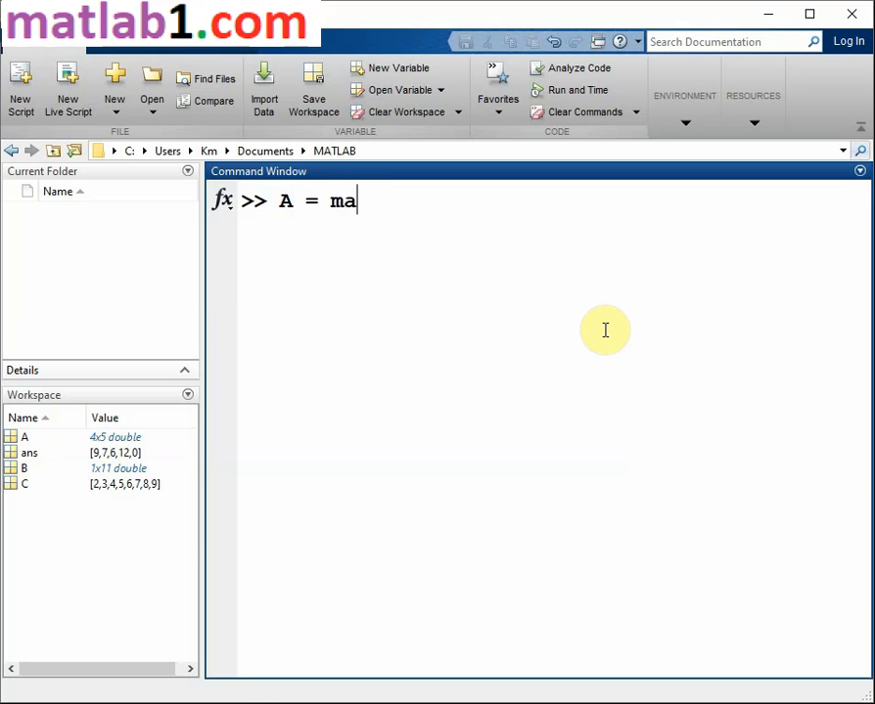
text(gic)
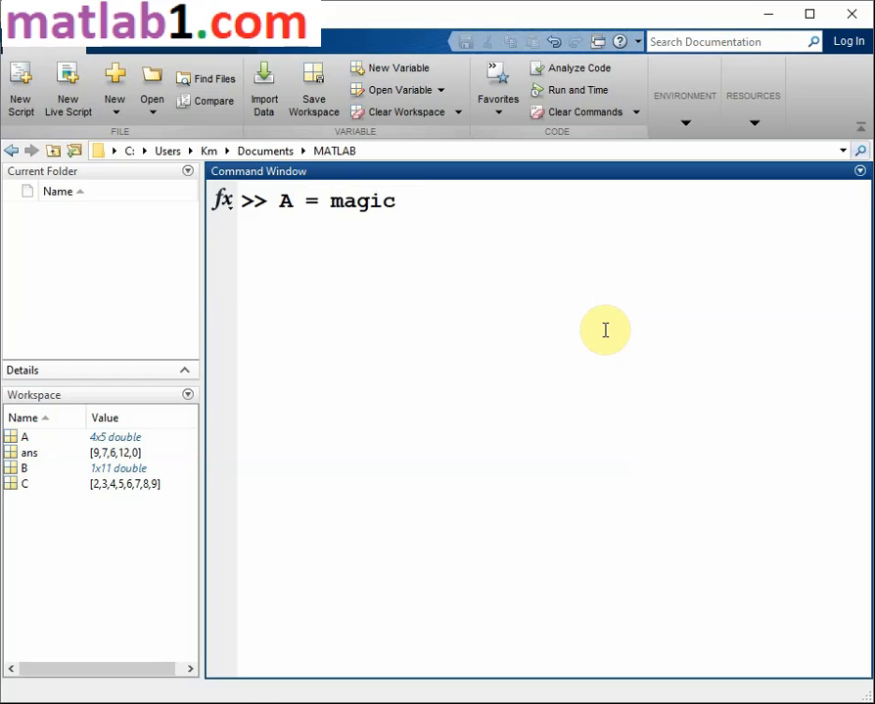
text((4))
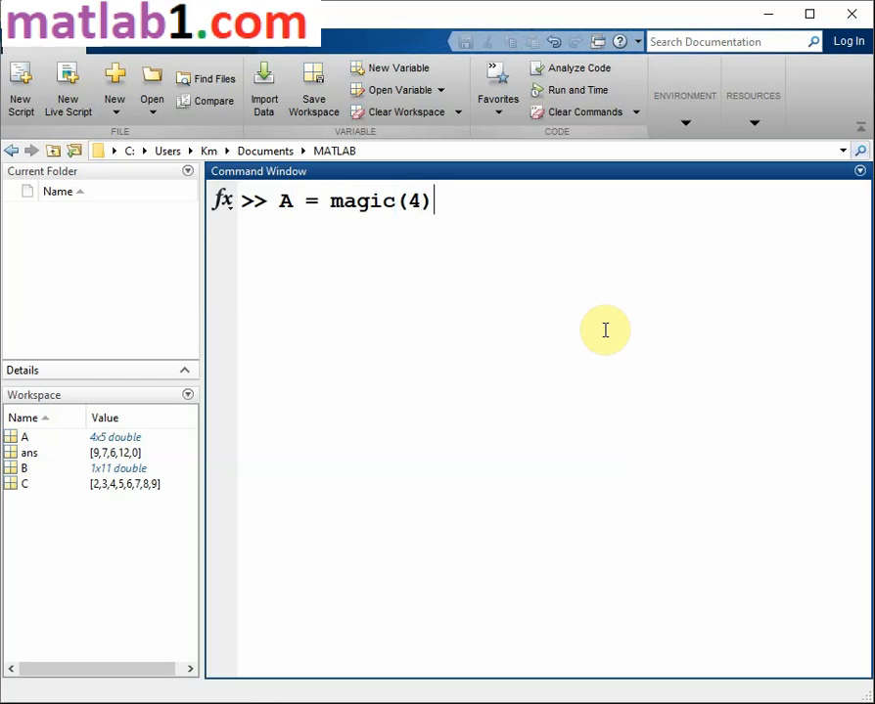
key(enter)
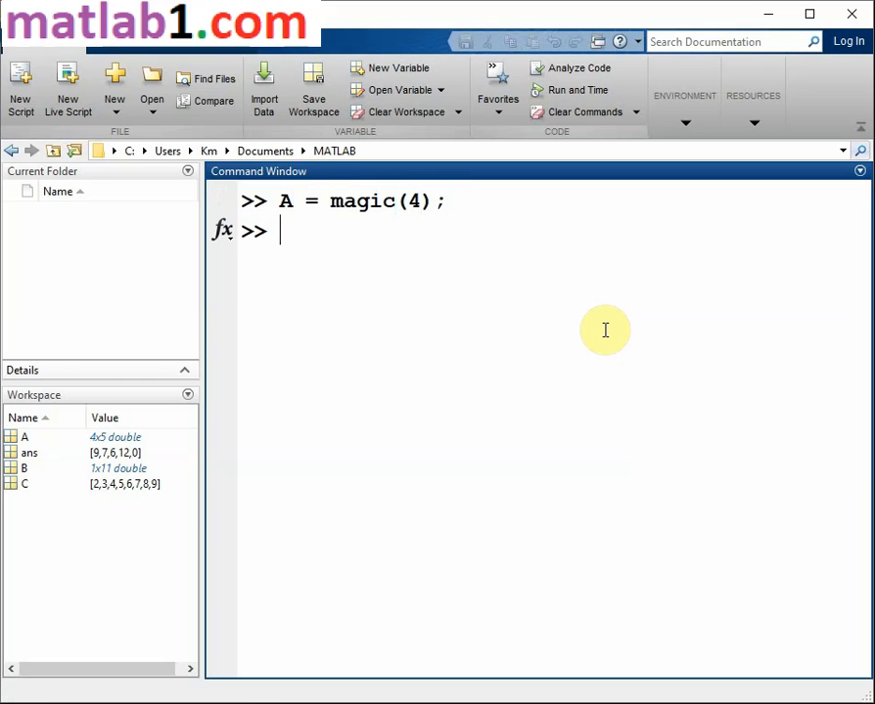
- Create B as a 3x5x2 random array with B = rand(3,5,2);
text(B =)
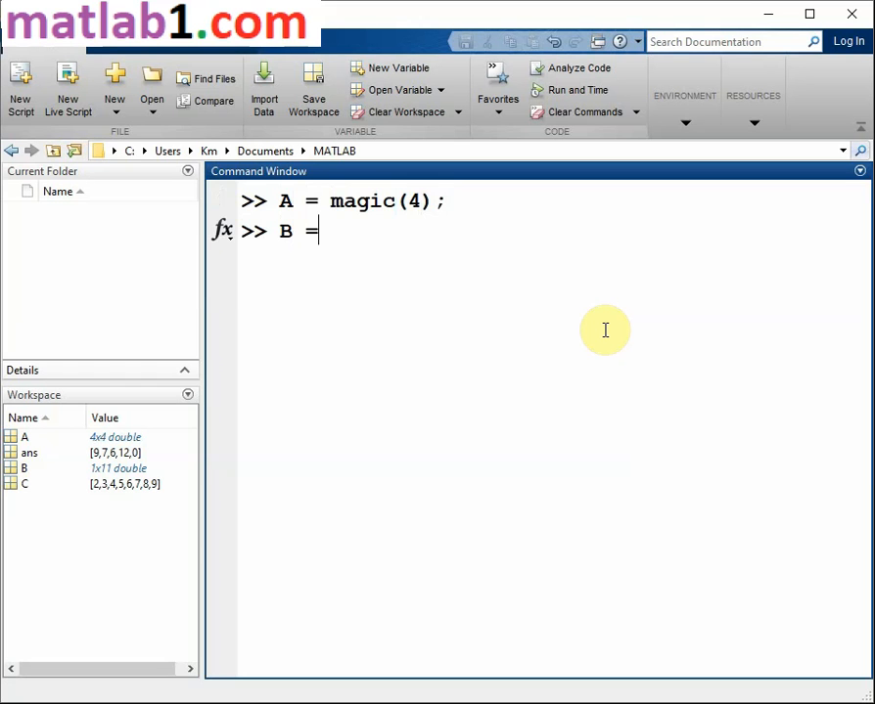
text(rand)
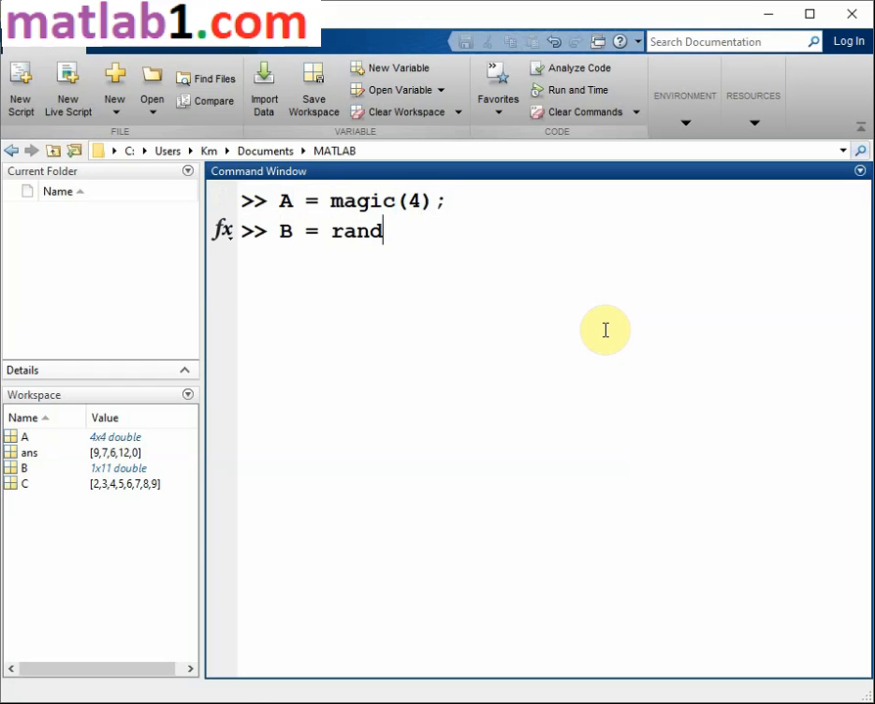
text(()
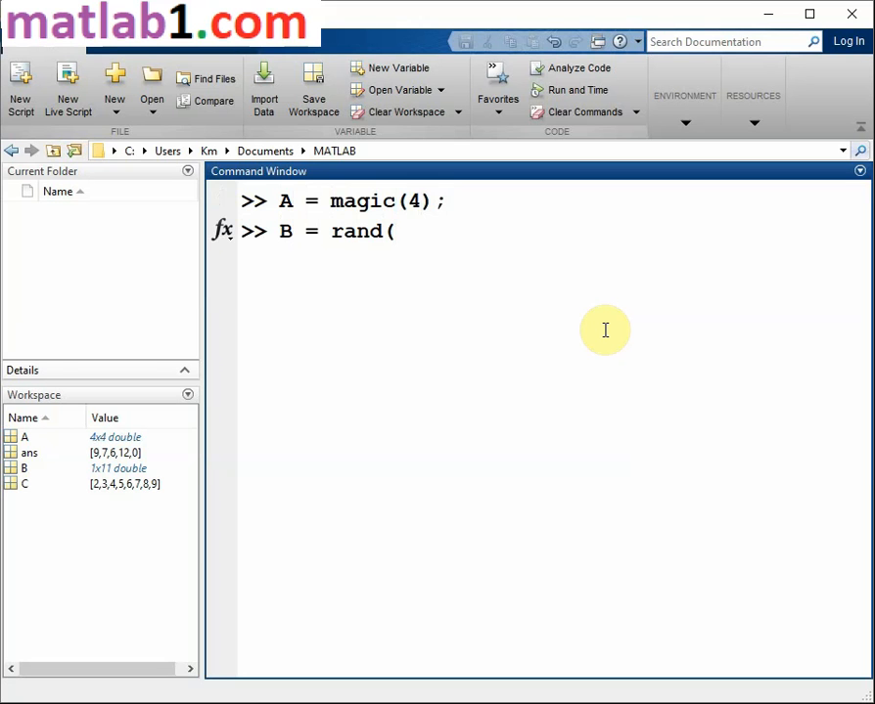
text(3,5,2)
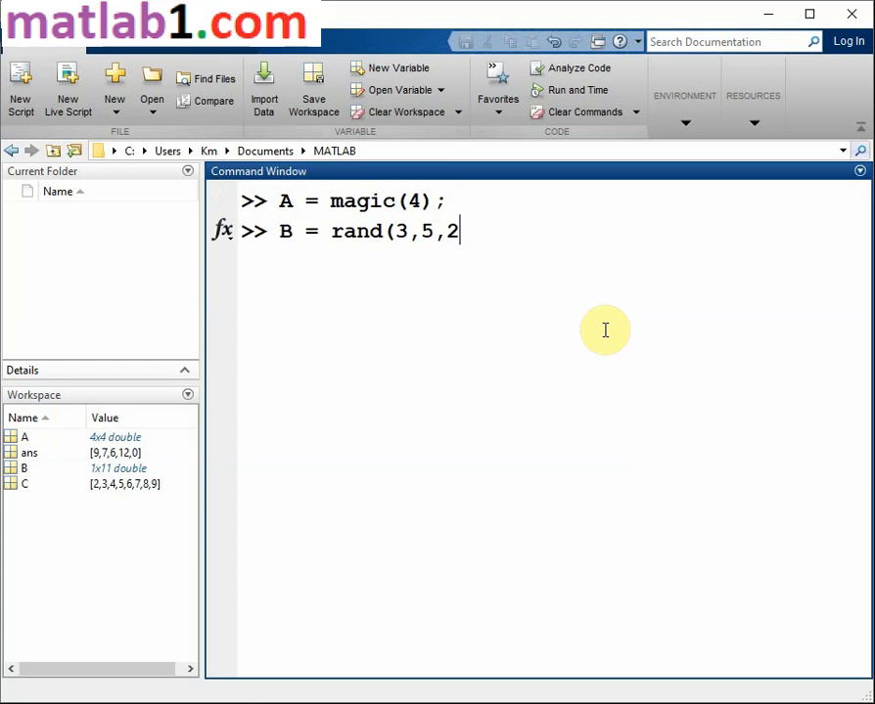
text();)
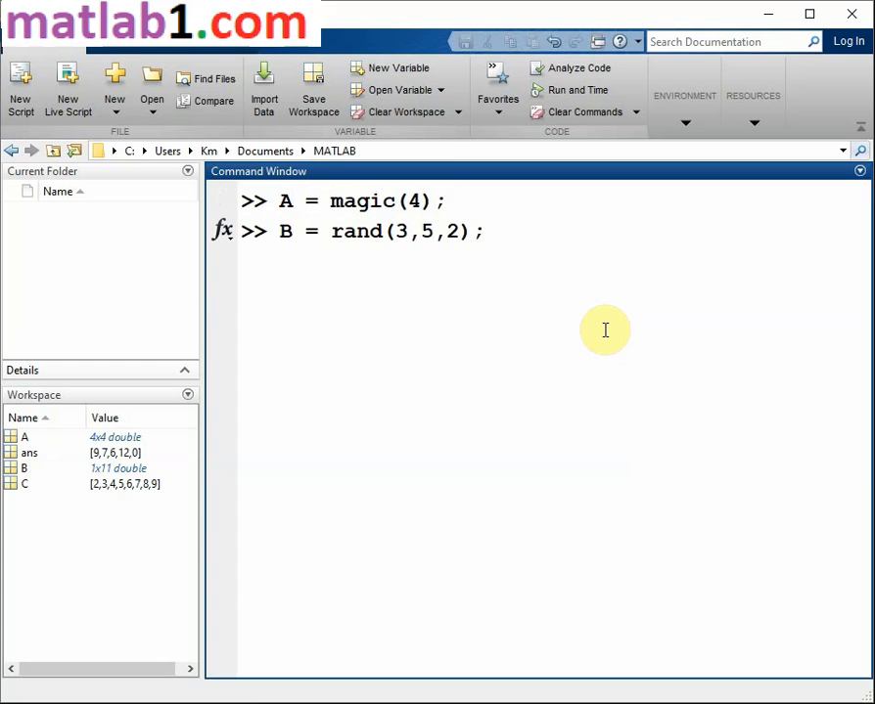
key(enter)
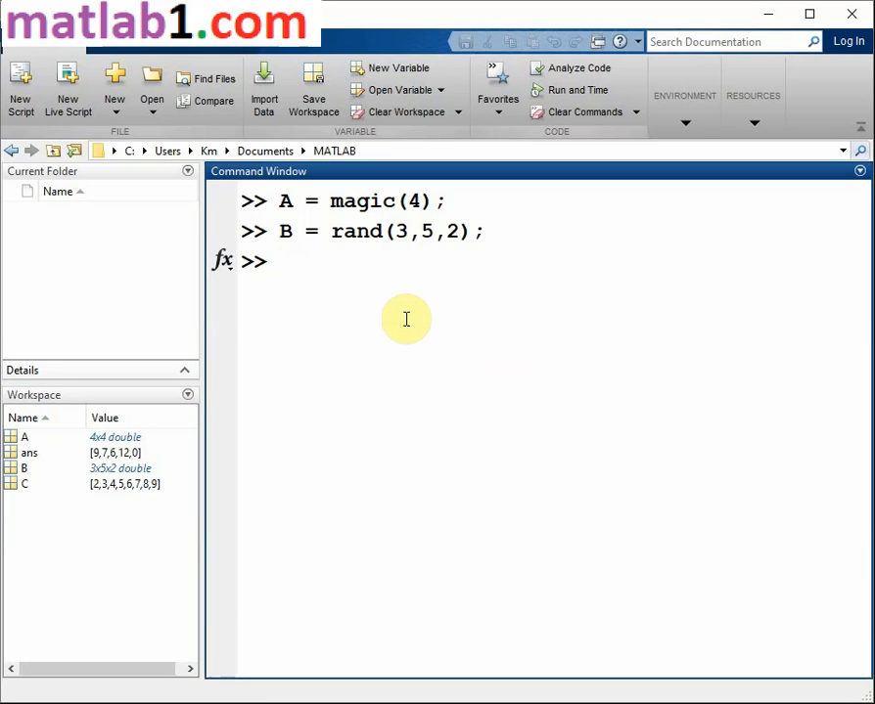
- Run whos to list A, B, C and ans with their sizes and bytes
text(whos)
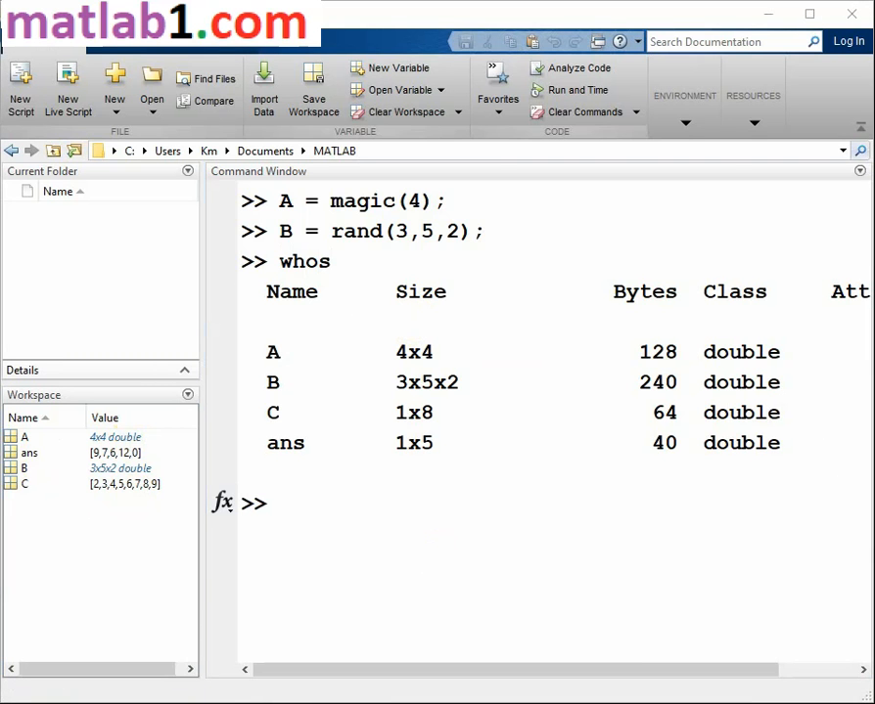
mouse_move(487, 554)
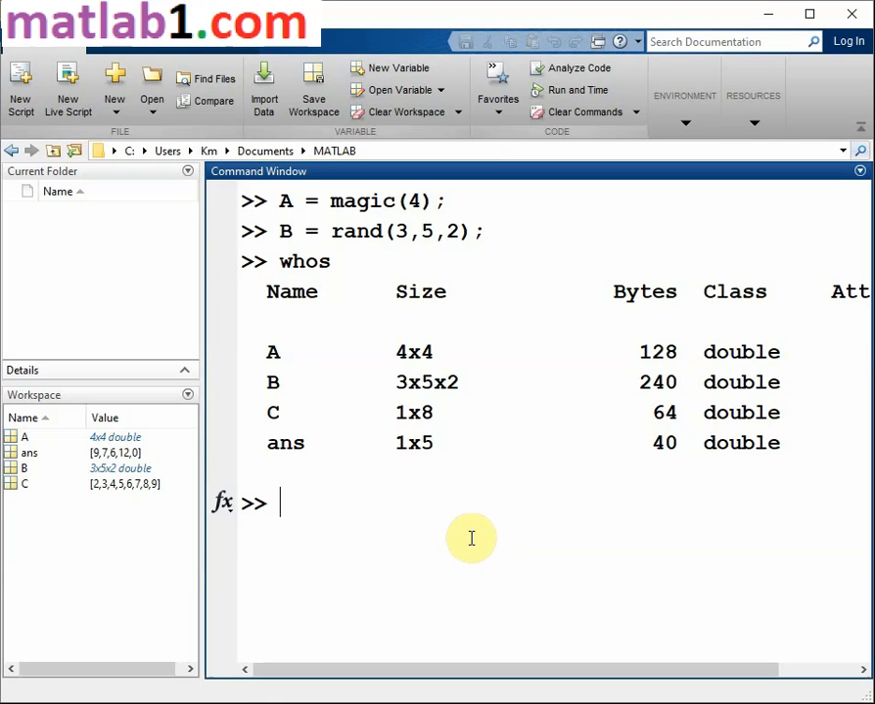
- Run save my_matlab1.com to write the workspace to the current folder
text(save)
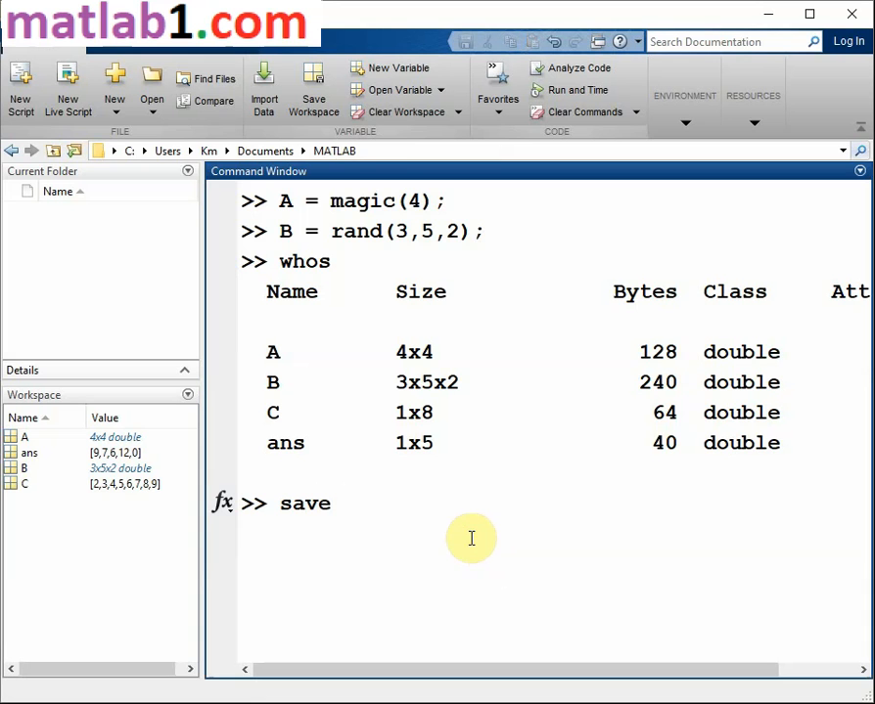
text(mym)
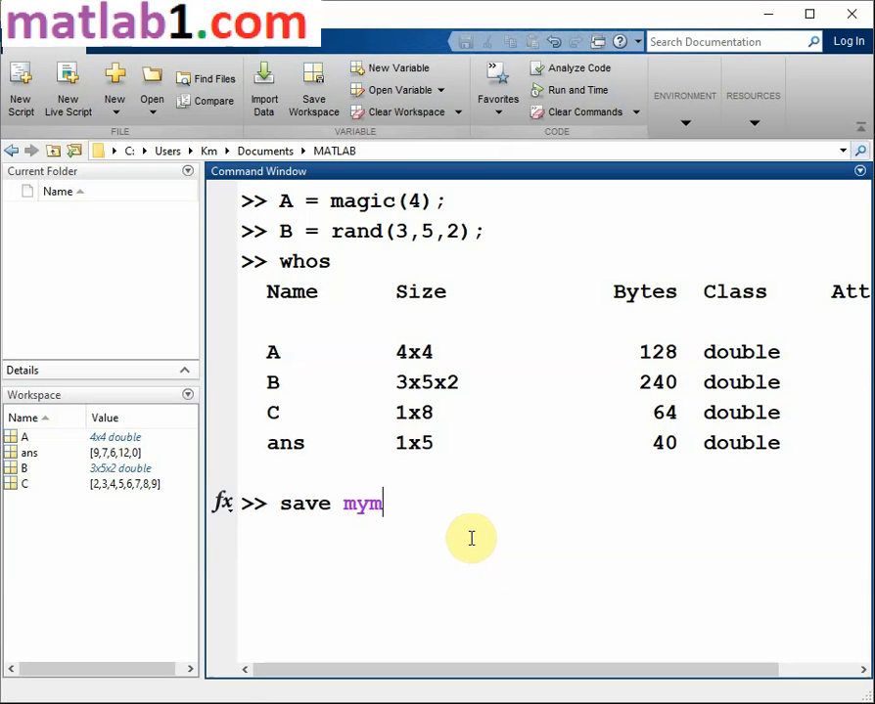
text(atlab1)
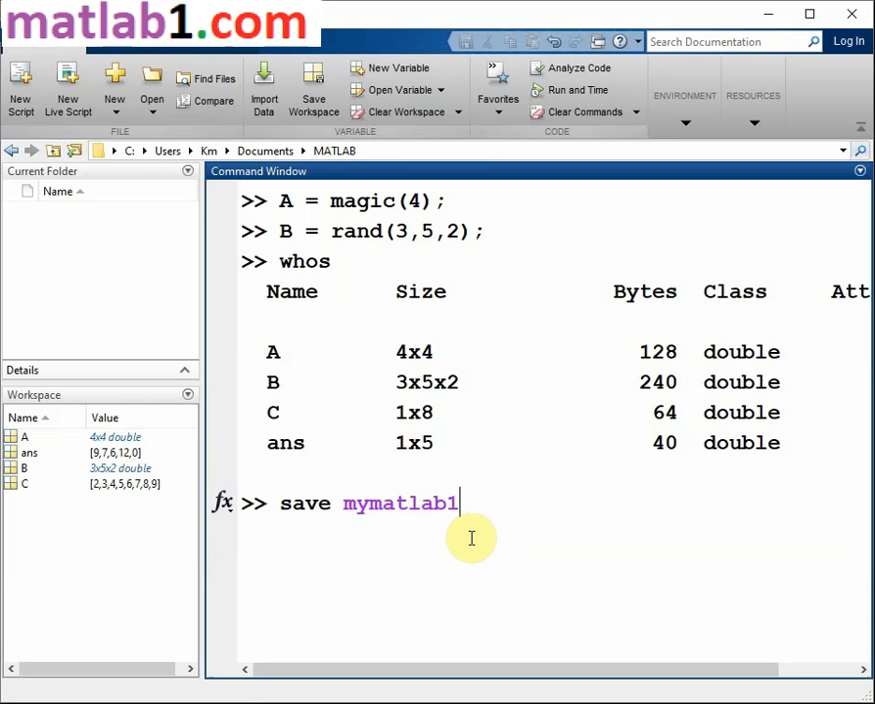
text(.com)
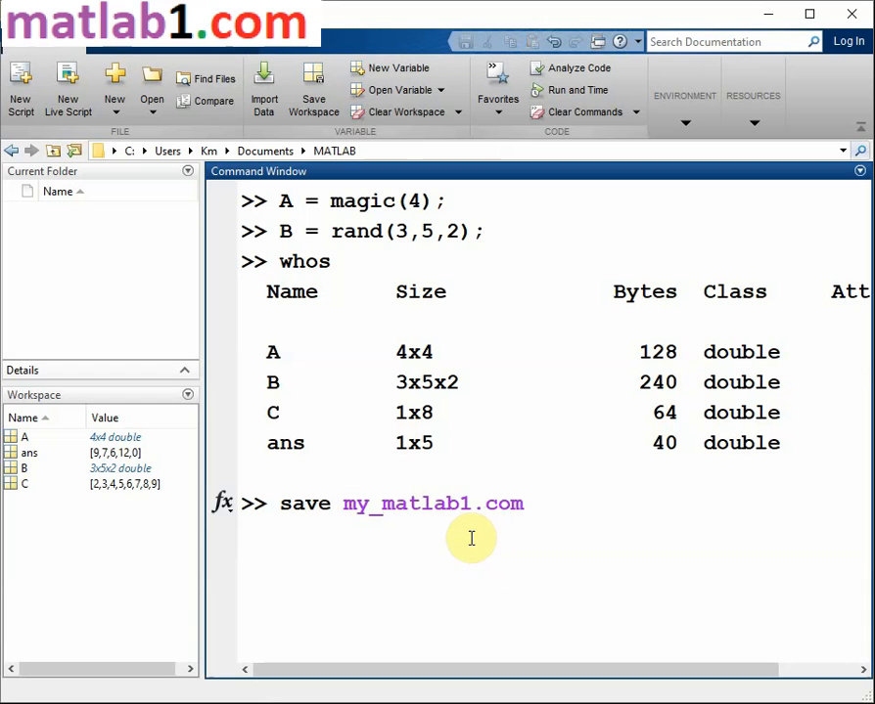
key(enter)
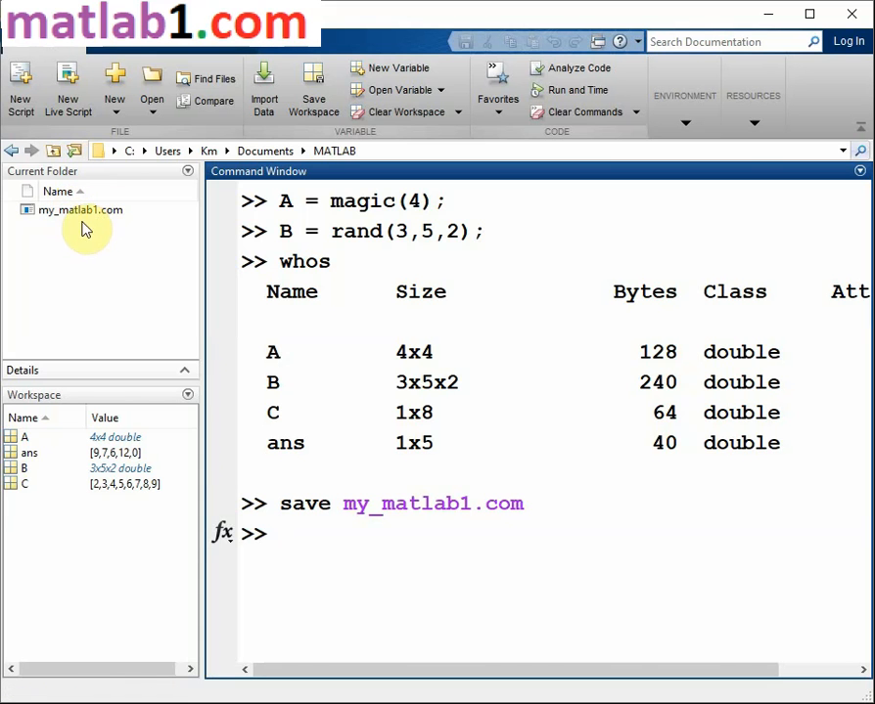
mouse_move(500, 531)
text(save my_matlab1.)
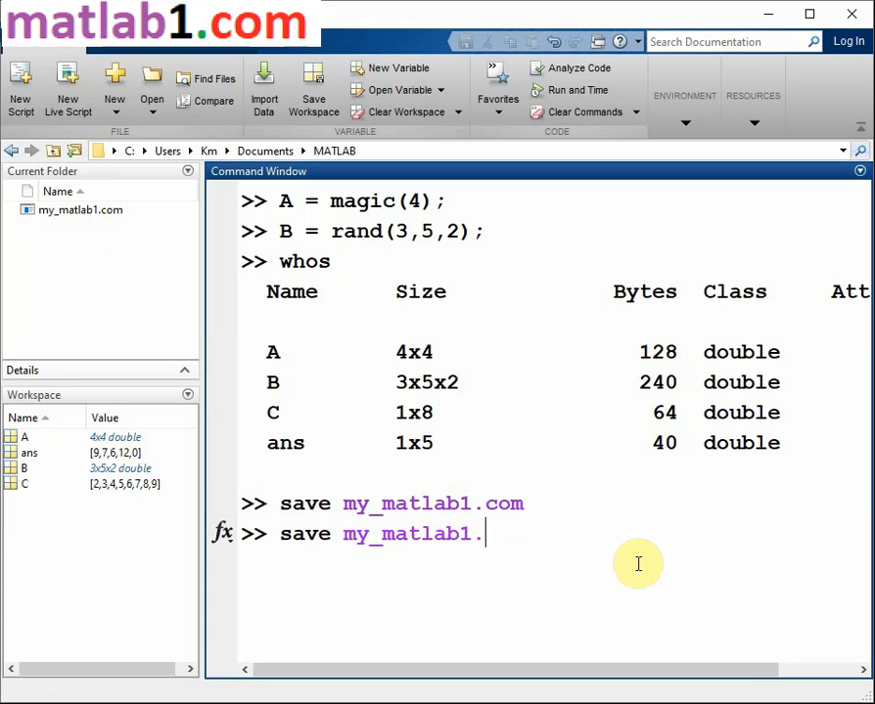
- Save the workspace as my_matlab1_com.mat and delete the stray my_matlab1.com file
key(backspace)
text(_)
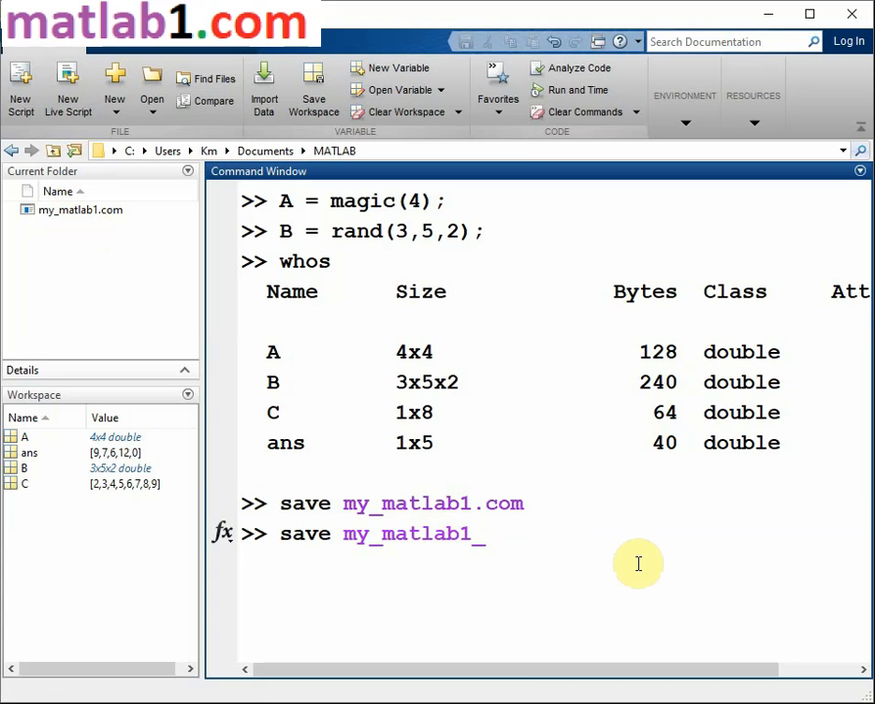
text(com)
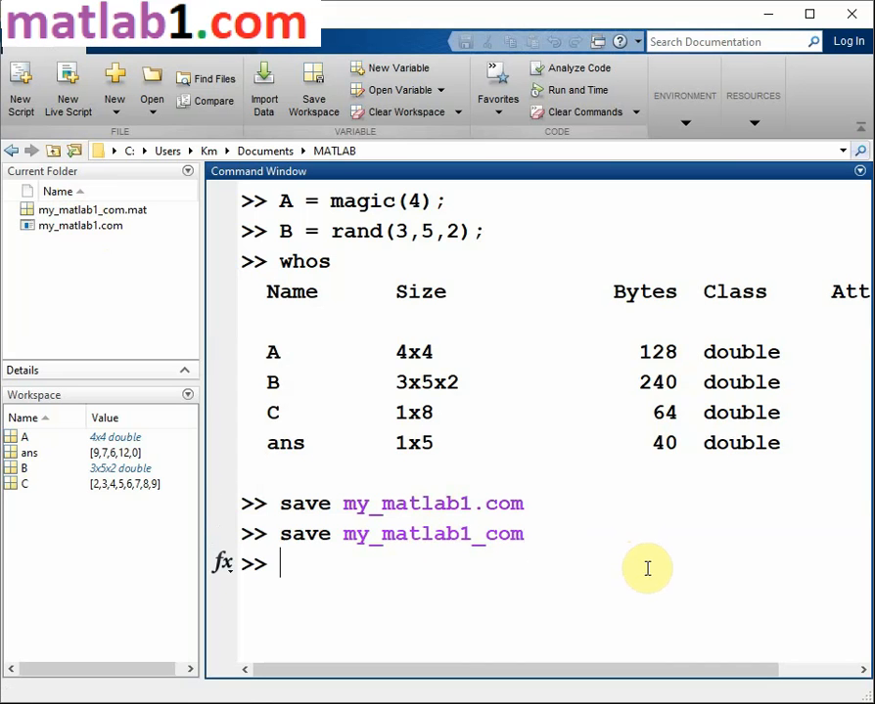
click(80, 225)
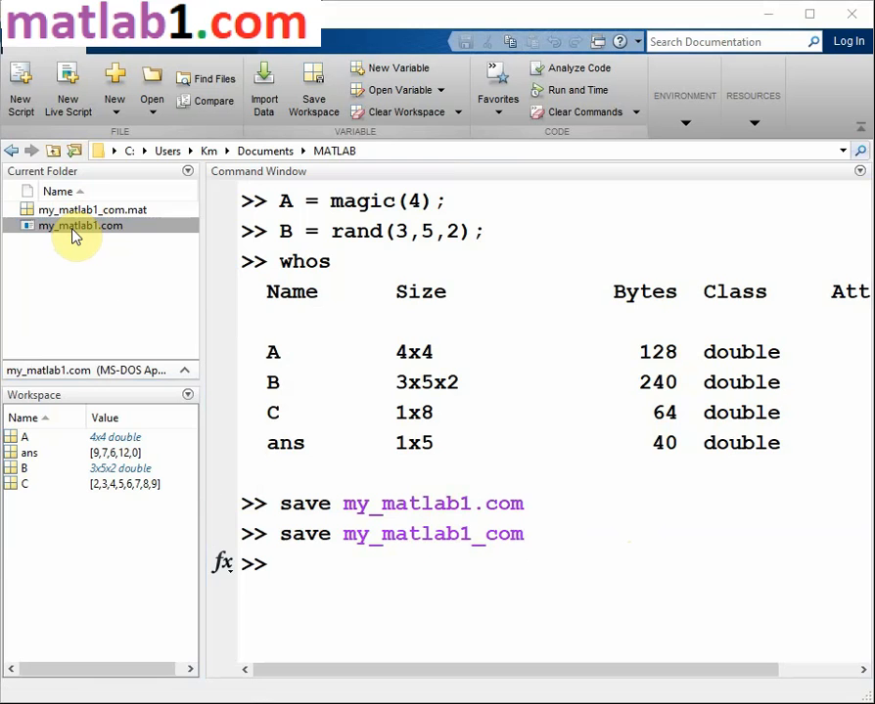
click(80, 226)
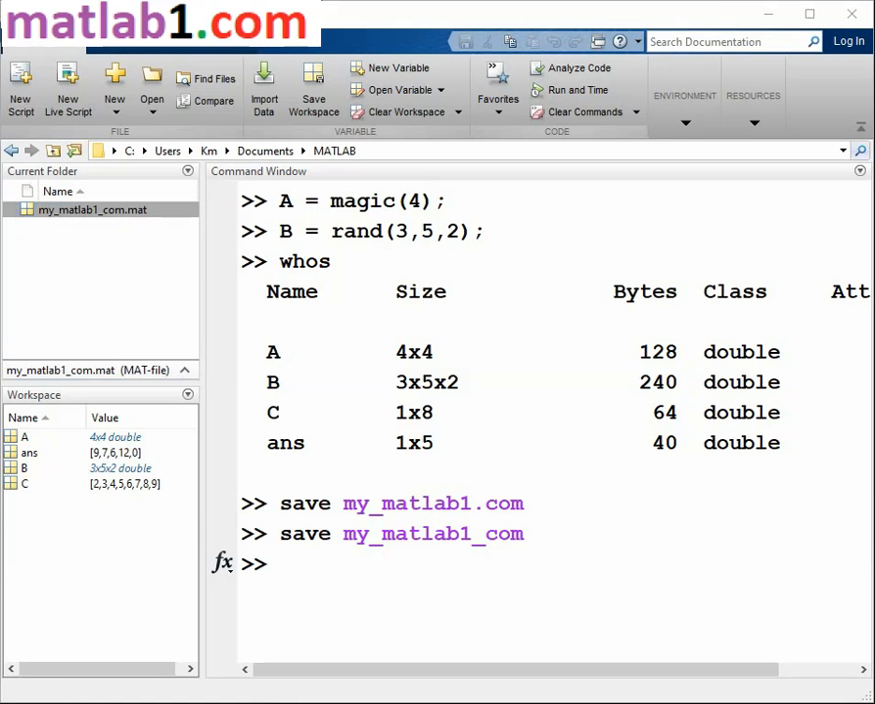
click(92, 209)
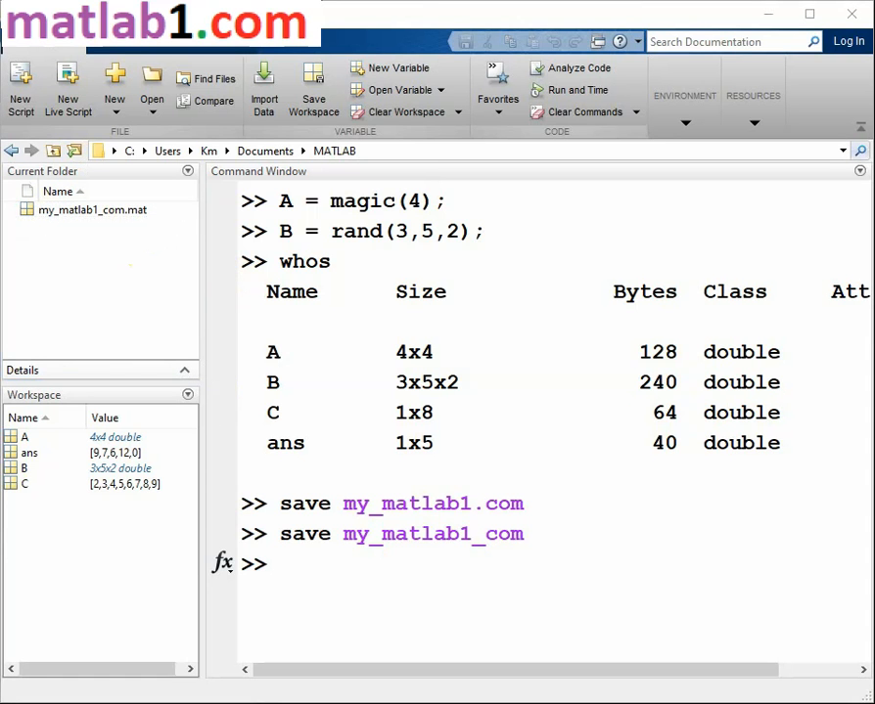
- Enter the clear command at the prompt to remove all workspace variables
click(467, 594)
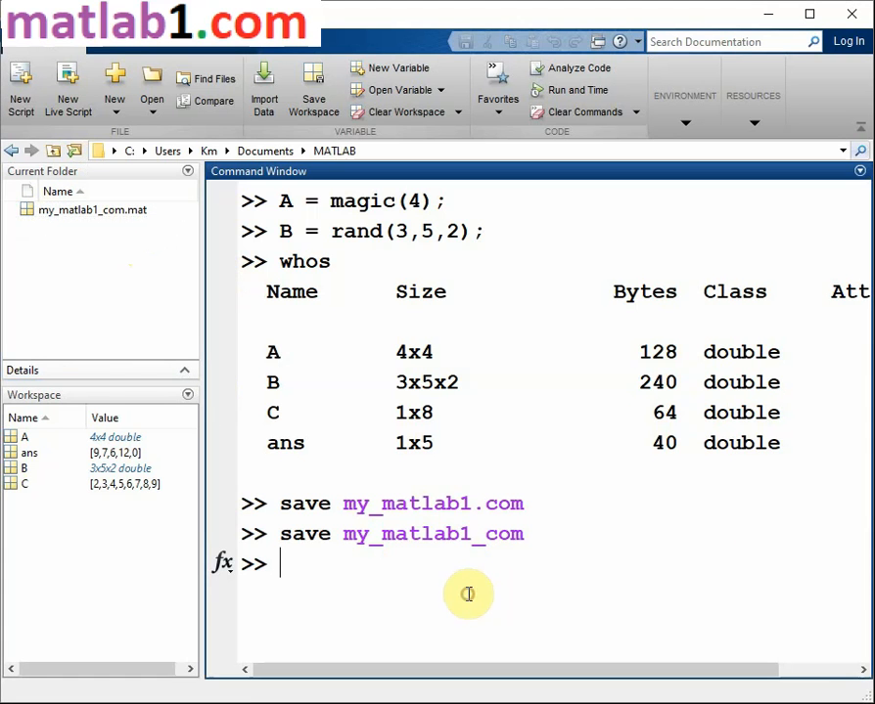
text(cl)
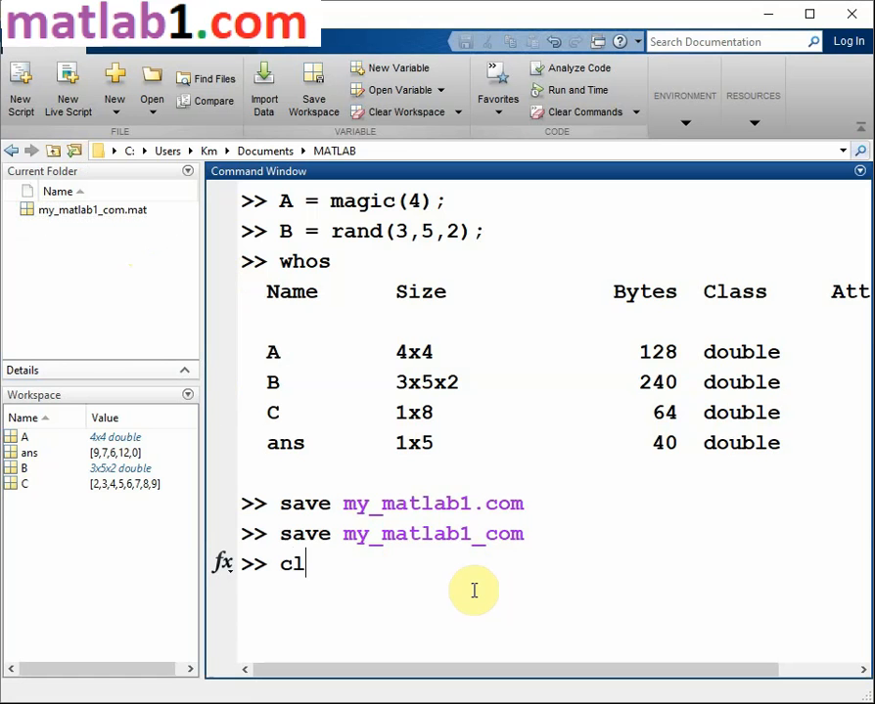
text(ear)
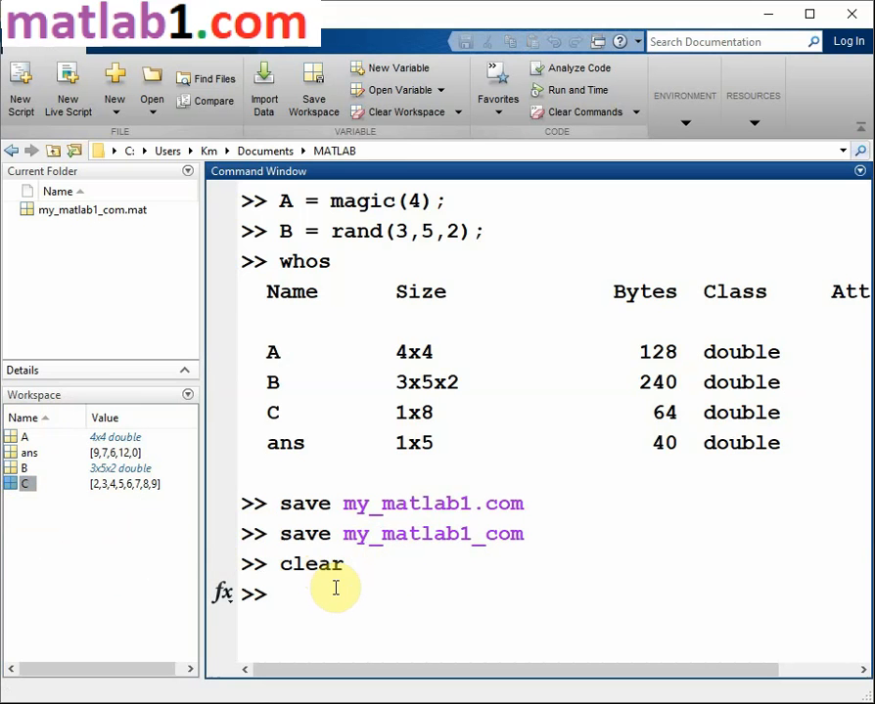
mouse_move(349, 599)
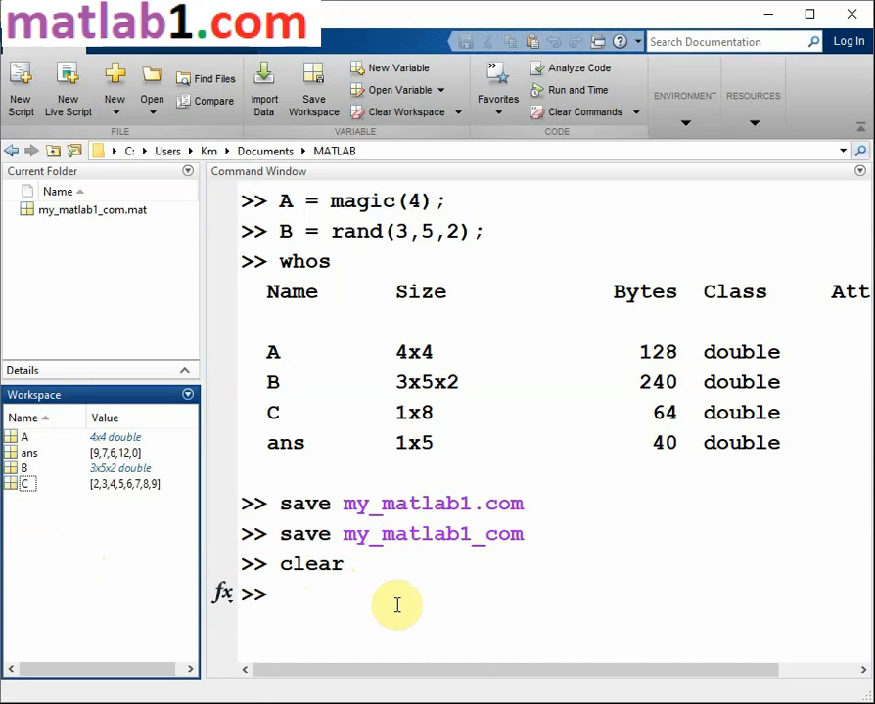
mouse_move(399, 598)
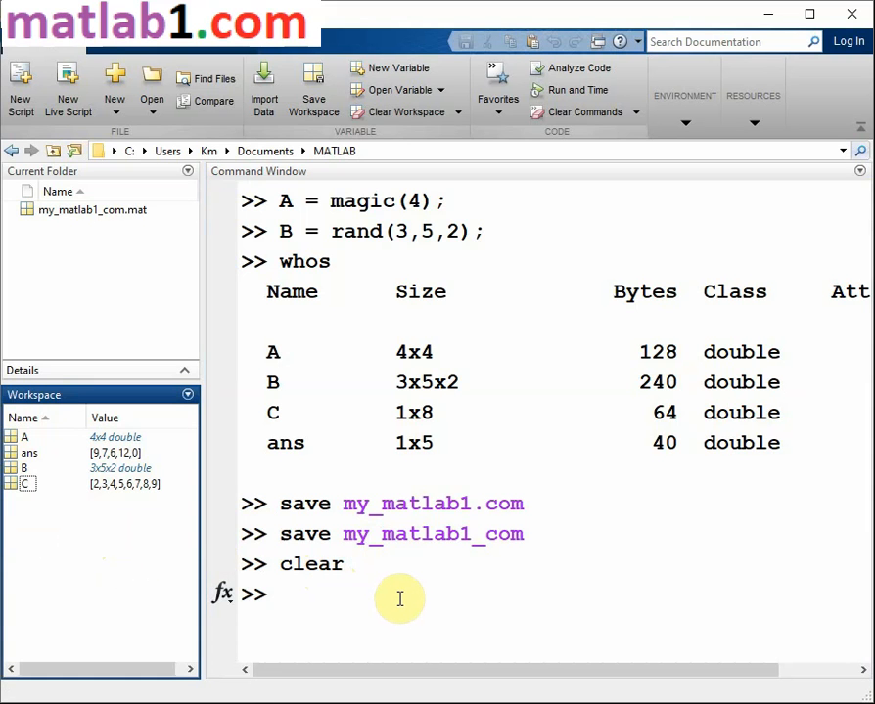